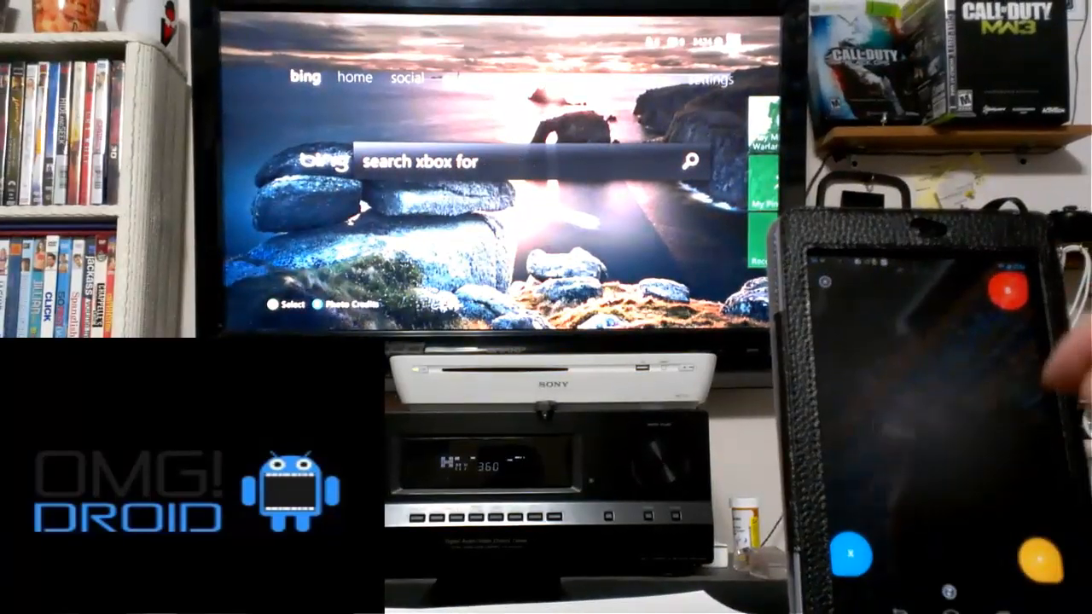
- Search Bing on the Xbox for "movies" using the SmartGlass keyboard
type("movies")
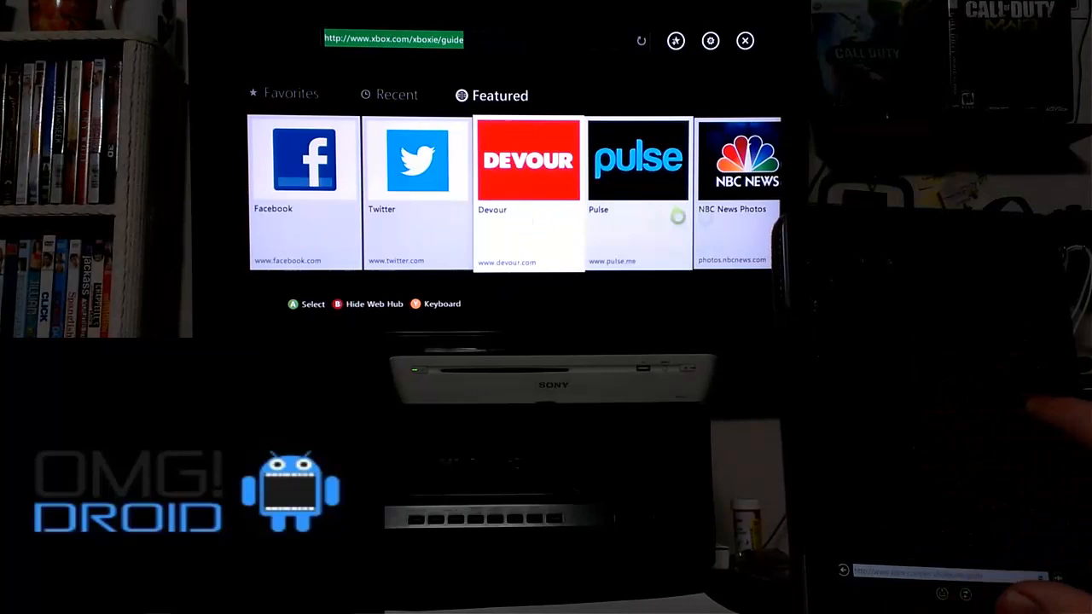
- Scroll right through the web hub's Featured sites to Twitter
scroll("right", 3)
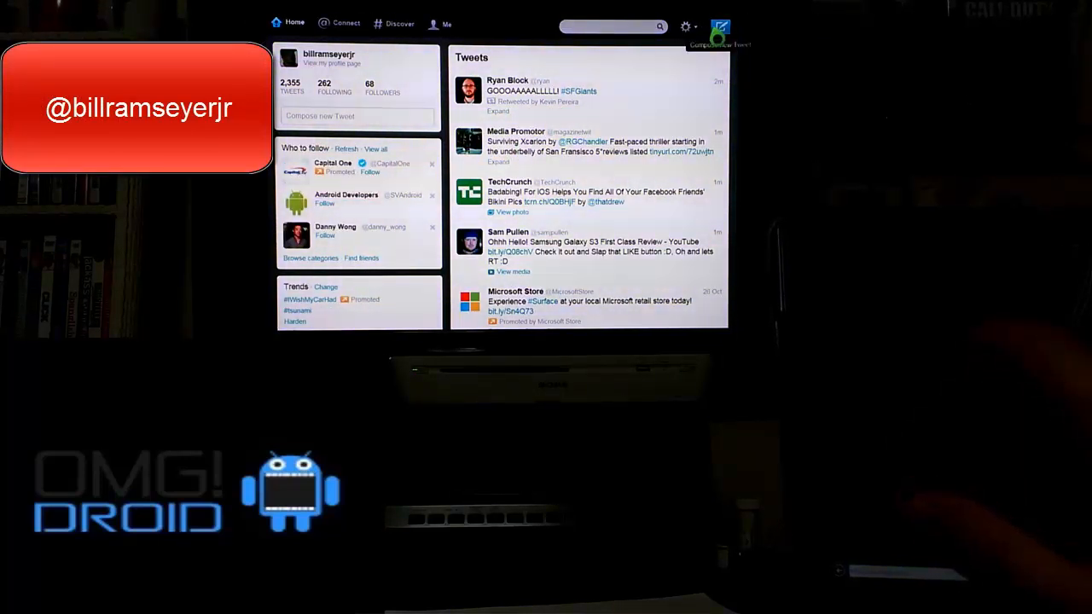
- Open a new tweet from the Twitter home timeline's Compose button
left_click(719, 27)
type("smartglas")
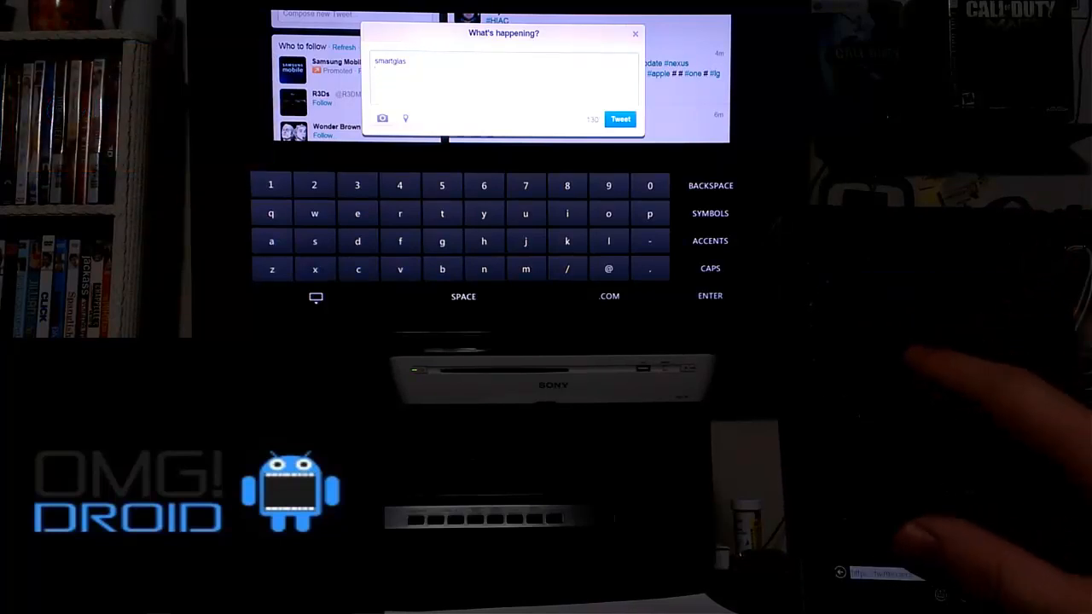
- Send the SmartGlass tweet from the What's happening dialog
left_click(620, 118)
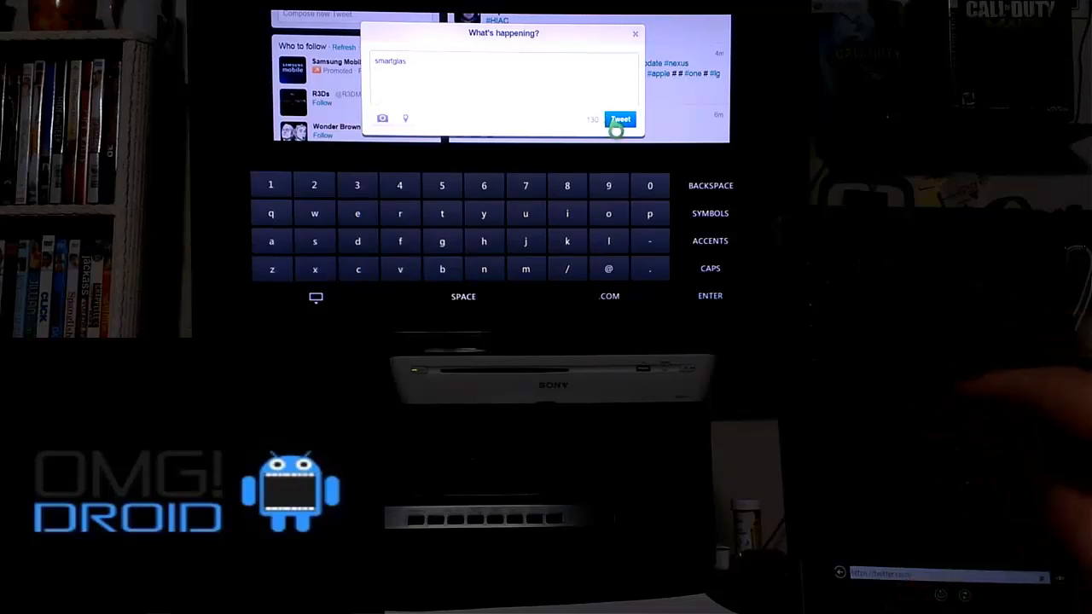
left_click(620, 118)
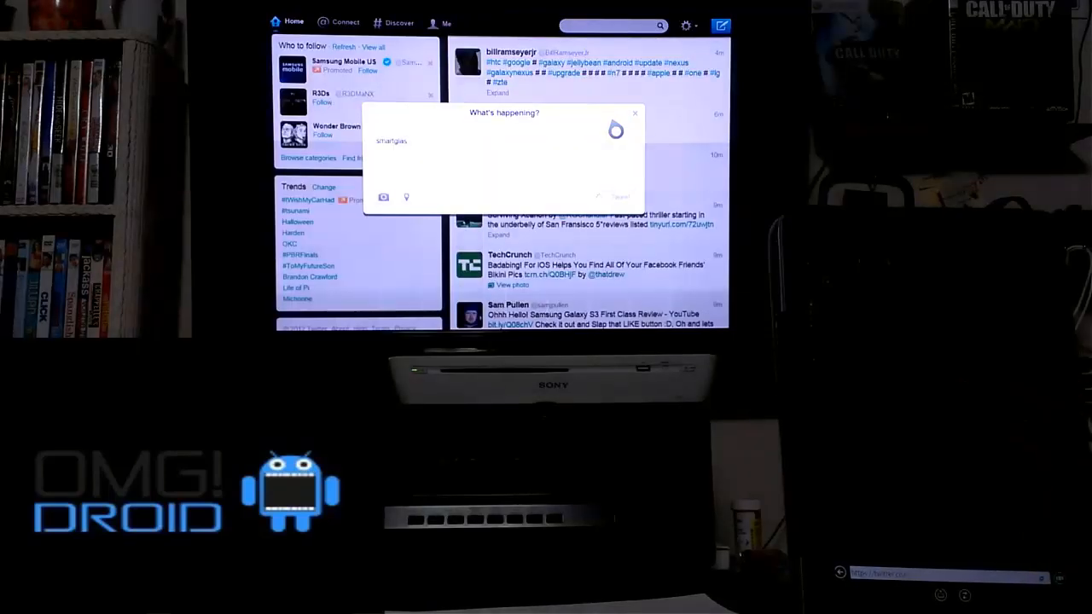
left_click(620, 197)
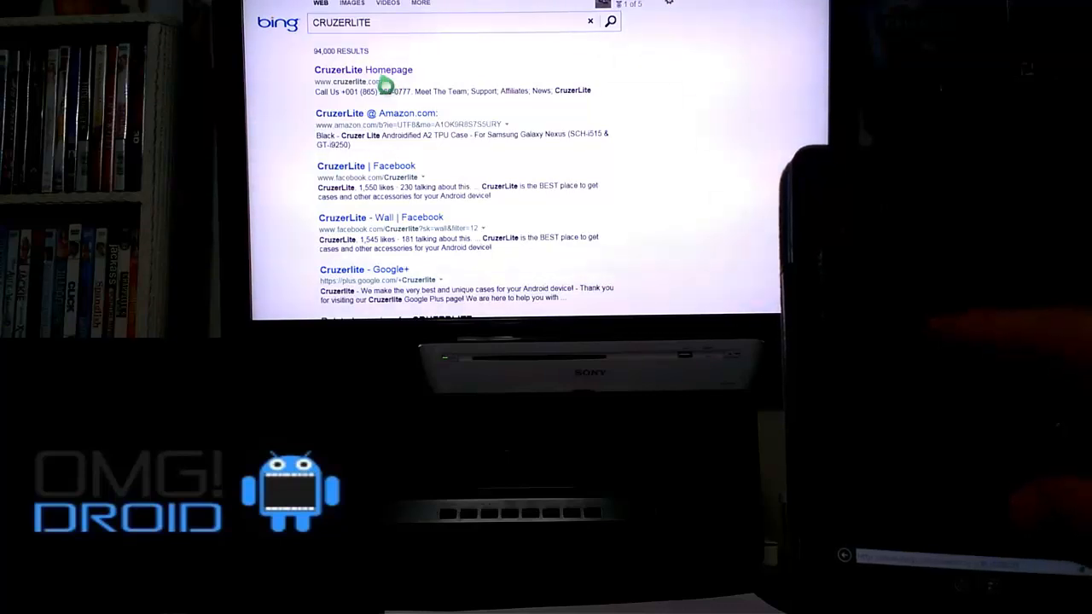
- Select the 'CruzerLite Homepage' Bing result via the touchpad
left_click(364, 69)
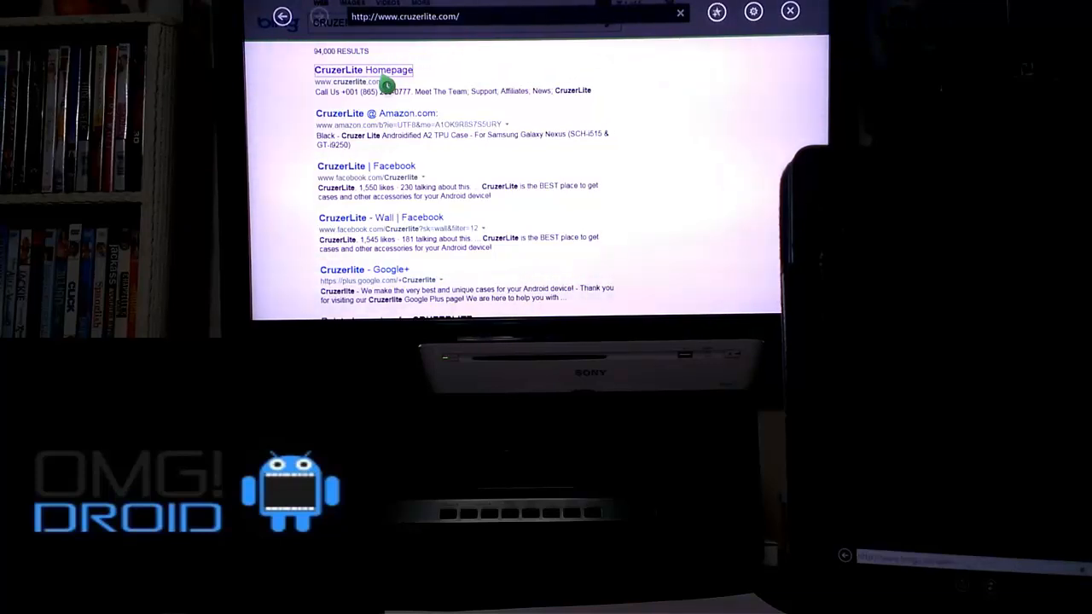
left_click(363, 70)
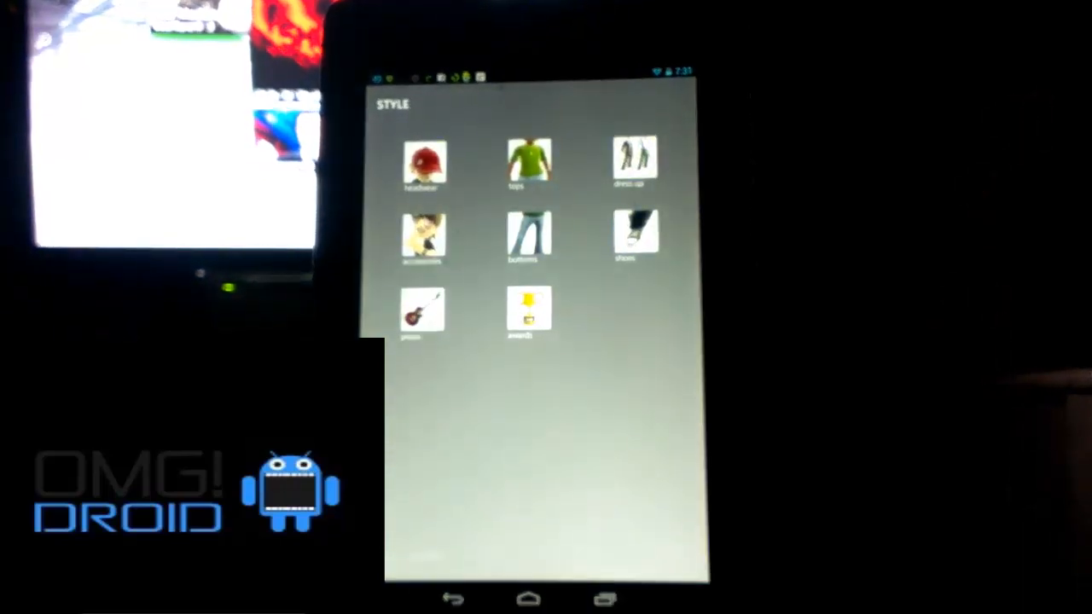
- Put the light khaki trousers from Style's bottoms collection on the avatar
left_click(529, 237)
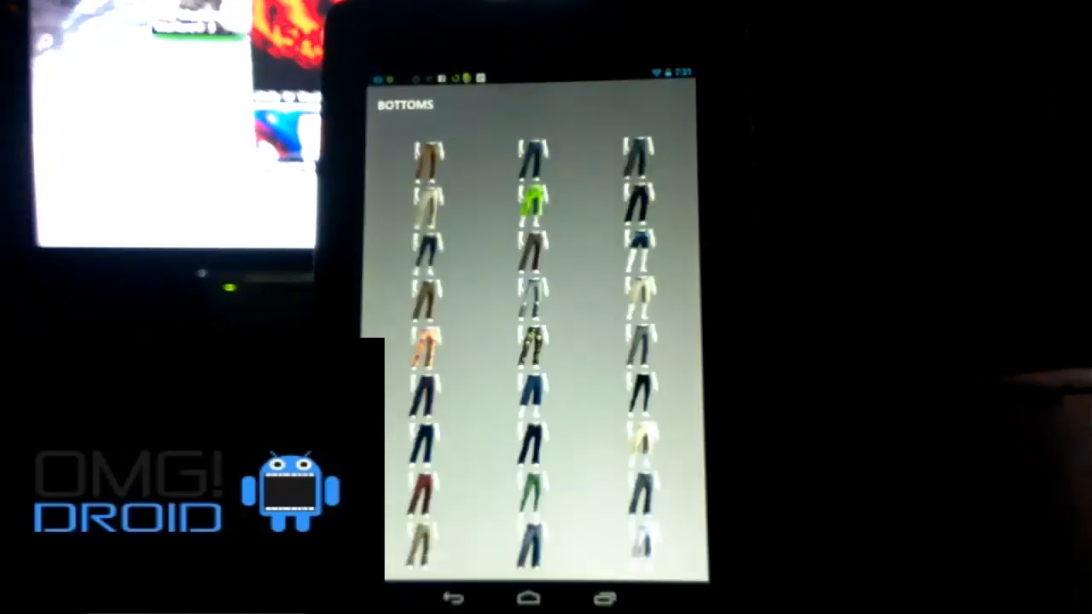
left_click(635, 440)
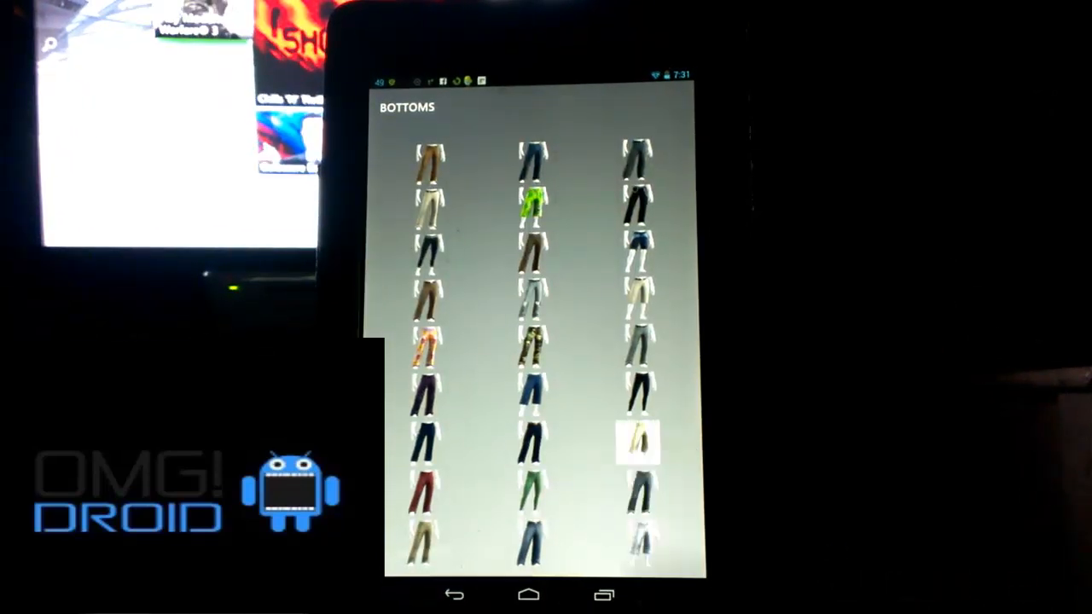
left_click(636, 439)
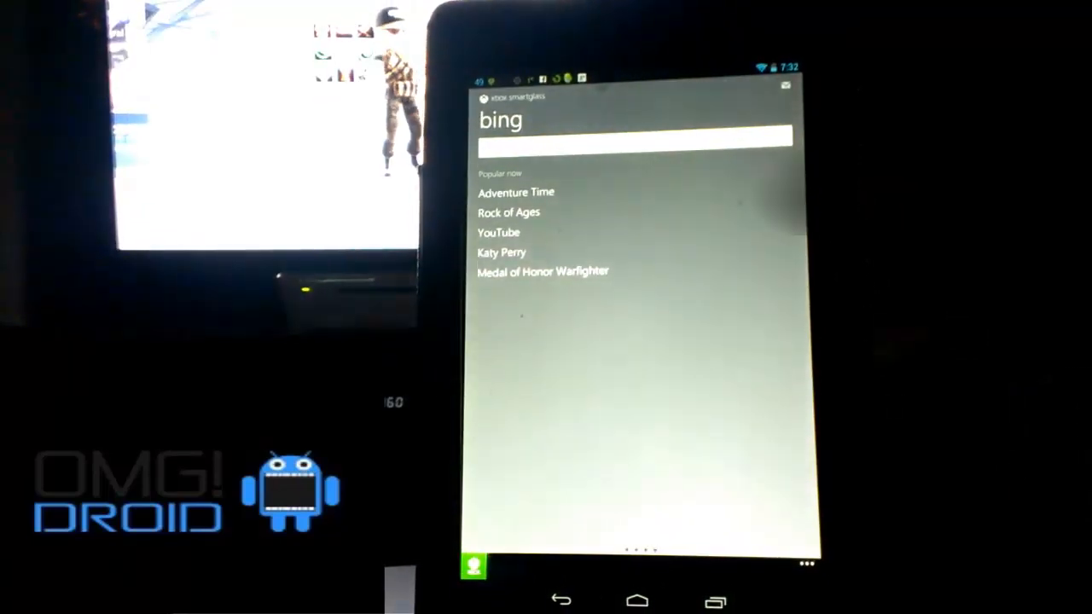
- Start a Bing search, then switch to the touch remote from the bottom-left icon
left_click(635, 135)
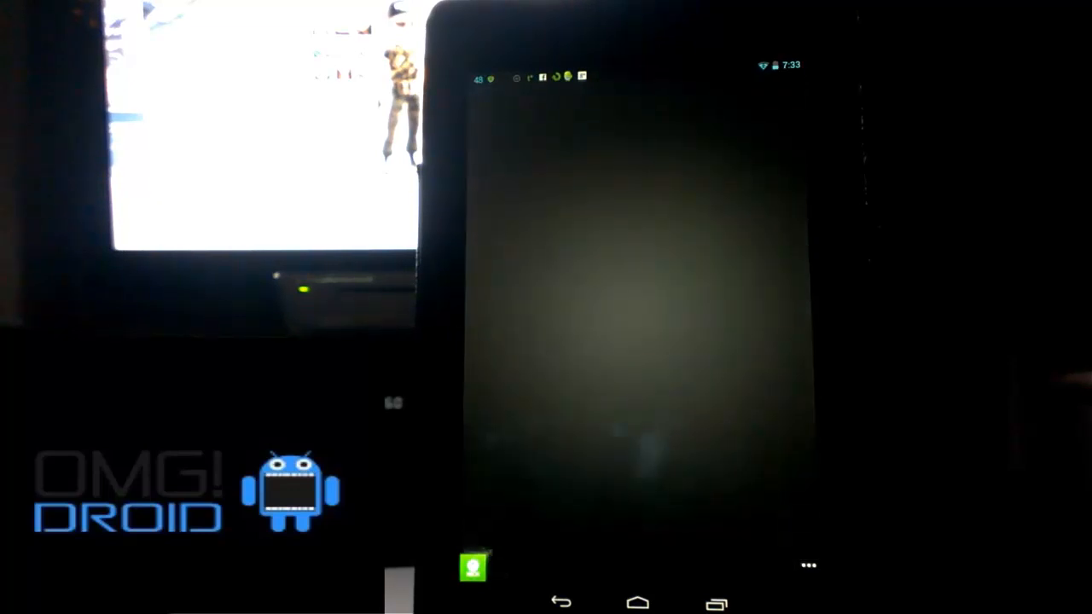
left_click(474, 566)
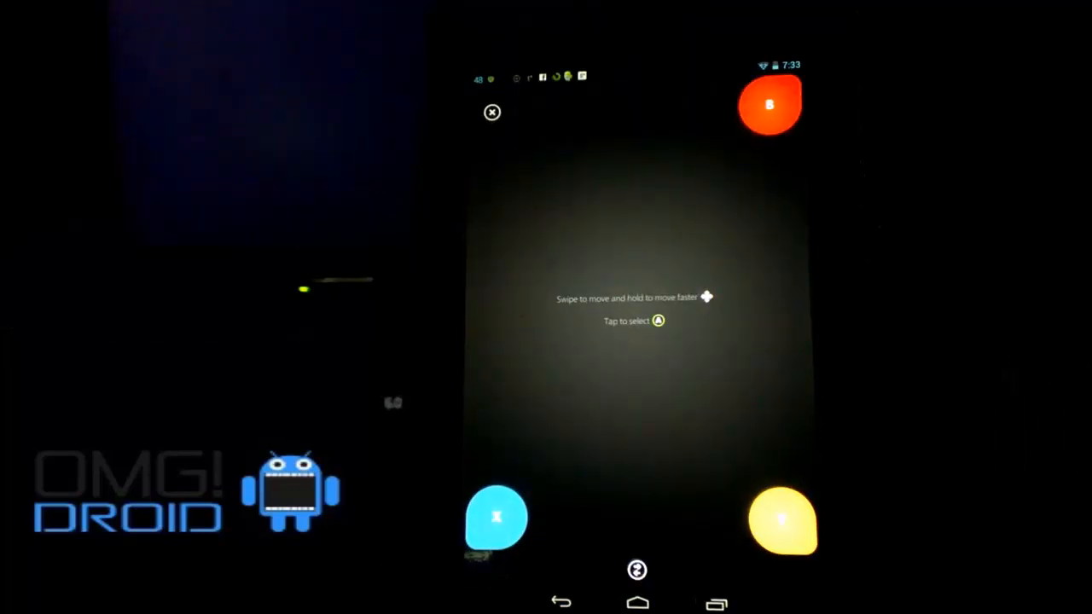